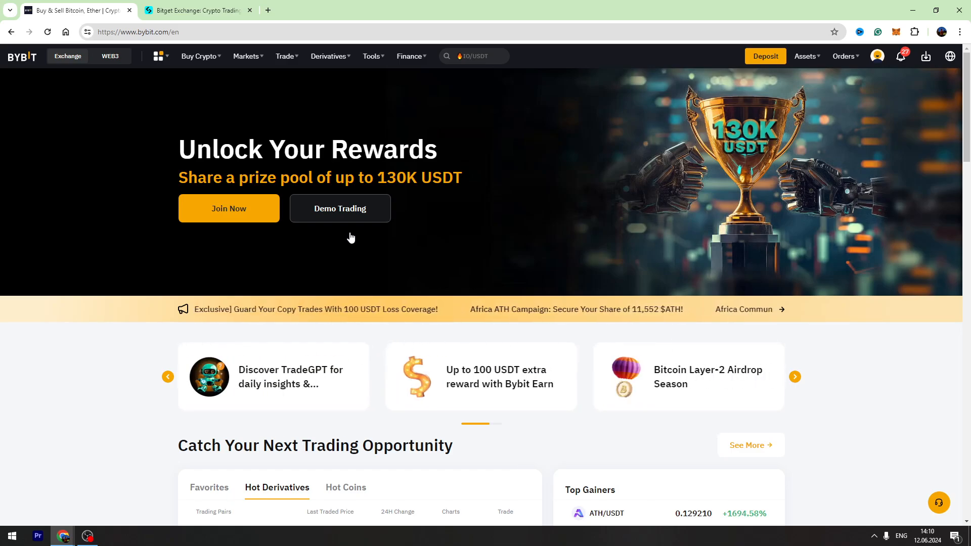
mouse_move(680, 204)
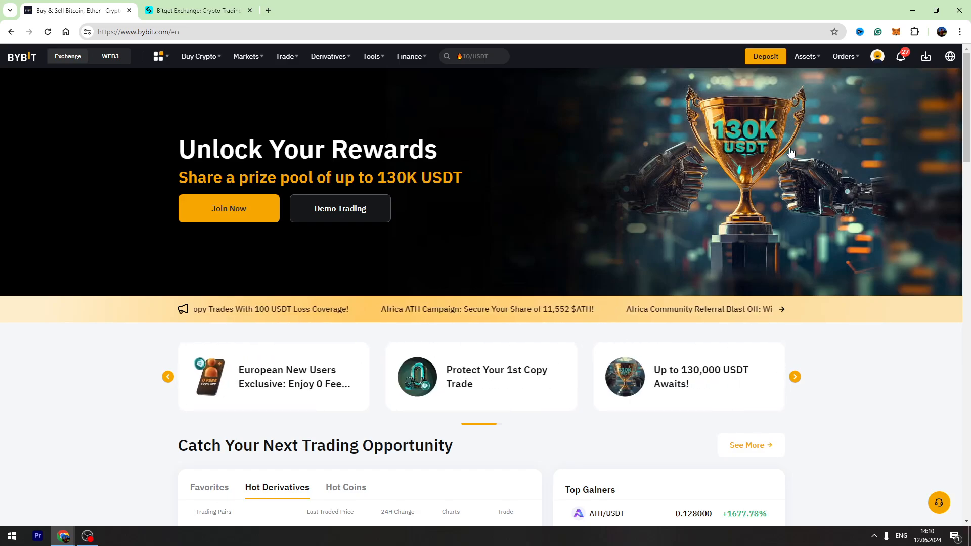
Step: Open the Bybit Funding Account page from the Assets menu
click(805, 57)
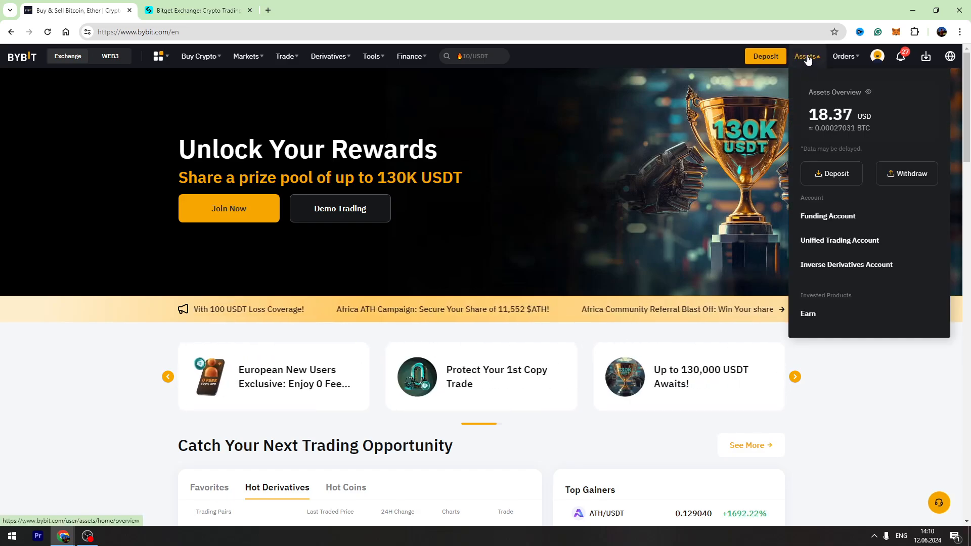
mouse_move(828, 216)
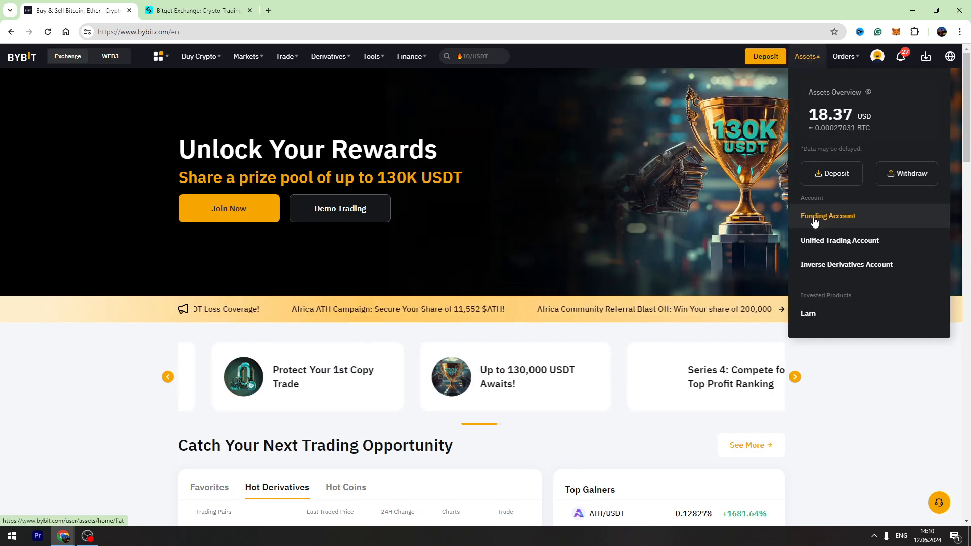
click(827, 215)
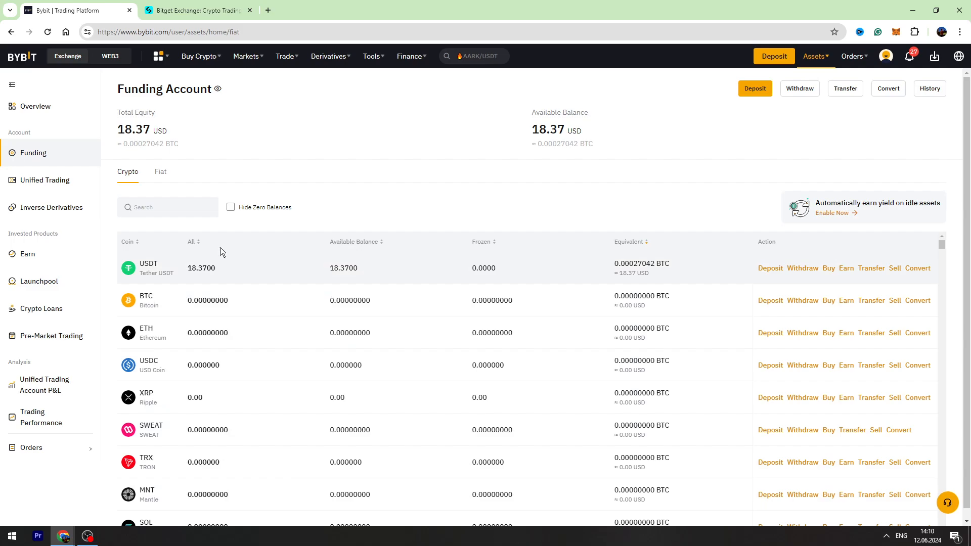
mouse_move(720, 259)
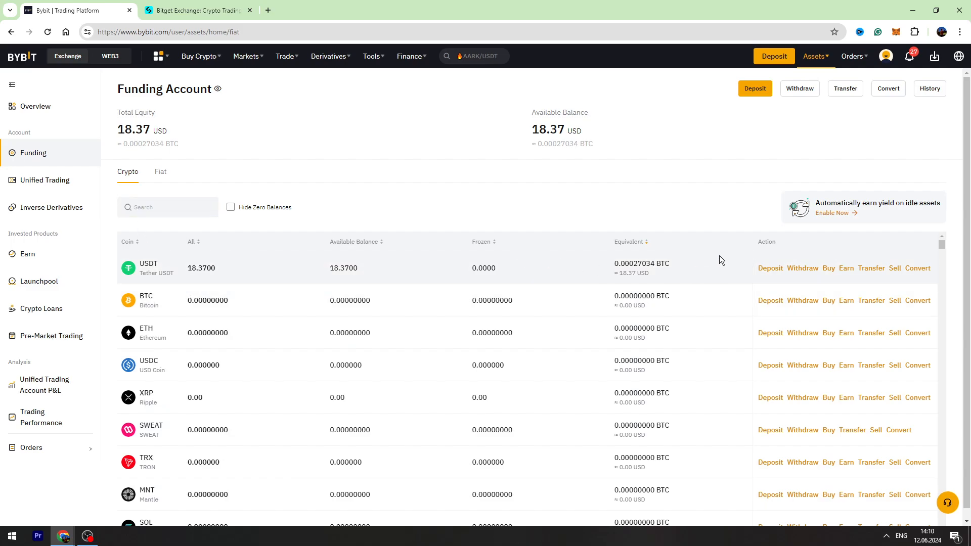
mouse_move(802, 267)
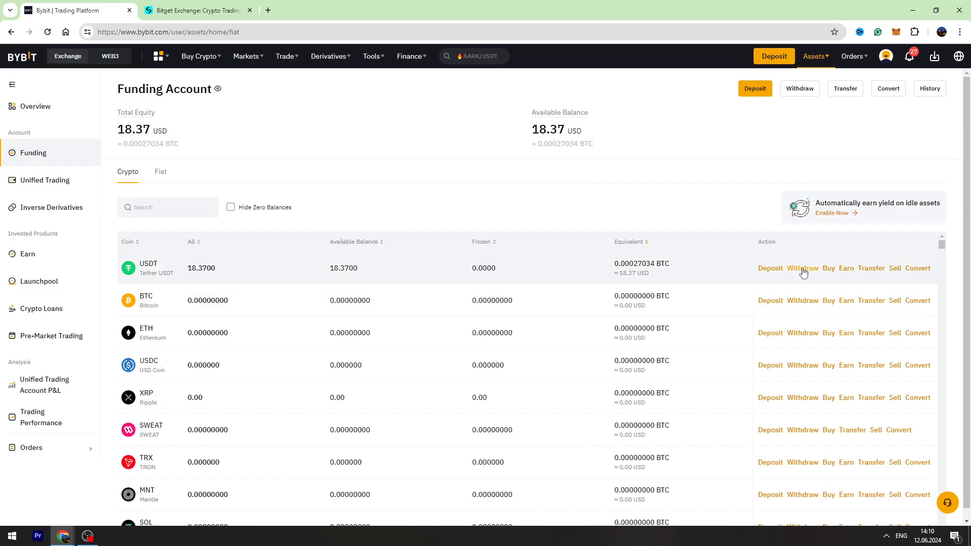
Step: Start withdrawing USDT from the funding account's USDT row
click(802, 268)
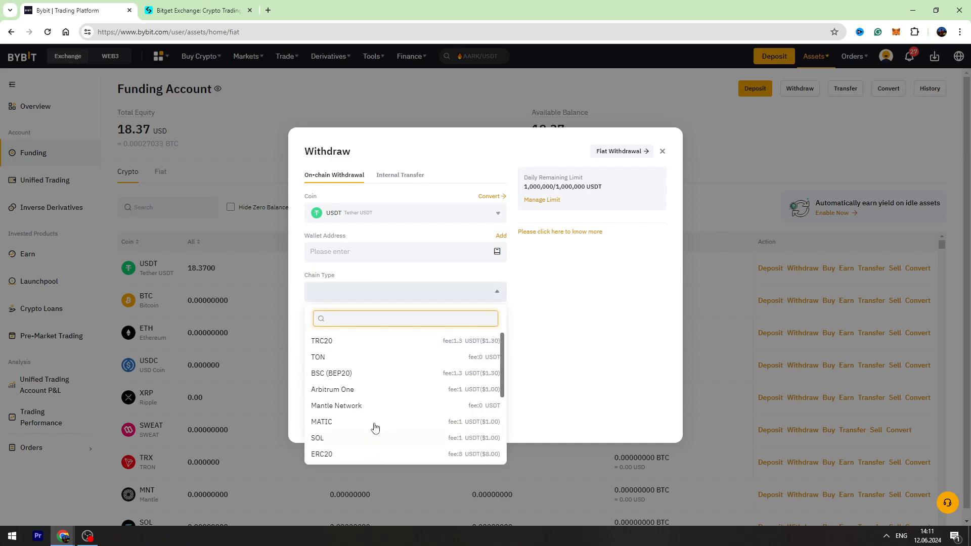
mouse_move(366, 414)
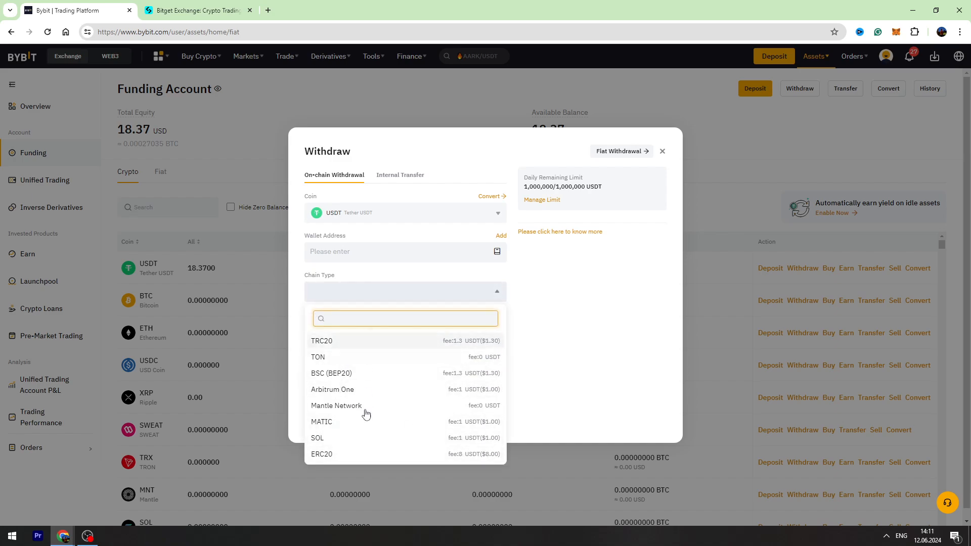
mouse_move(323, 408)
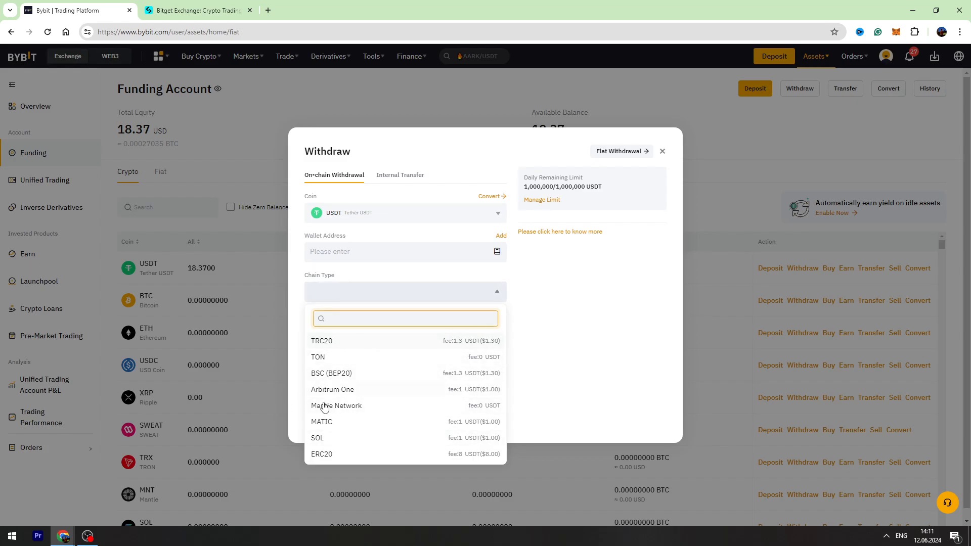
mouse_move(350, 415)
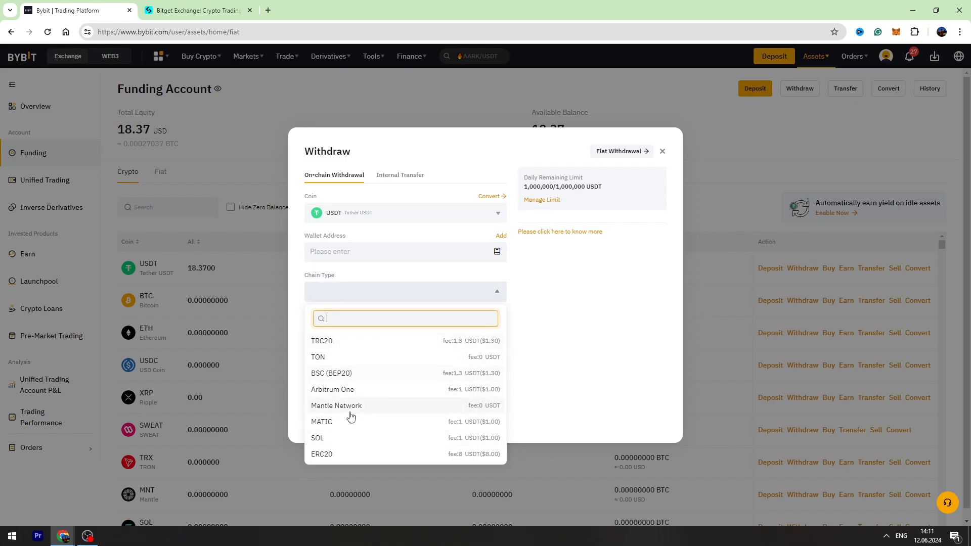
mouse_move(482, 332)
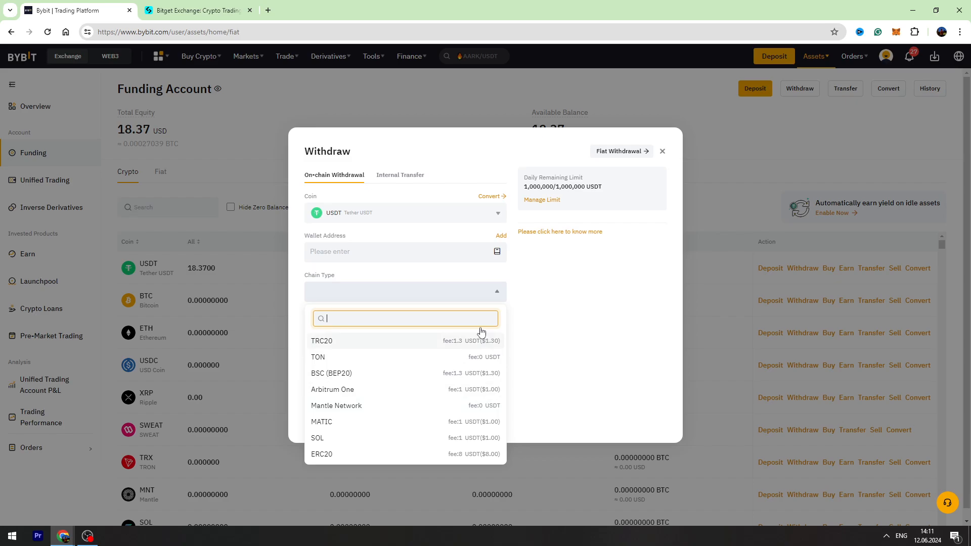
mouse_move(458, 384)
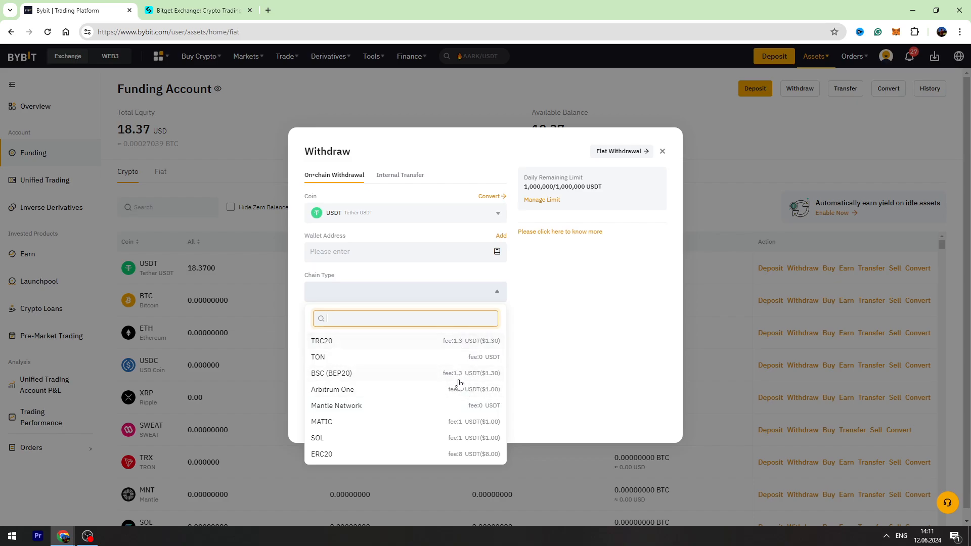
mouse_move(469, 346)
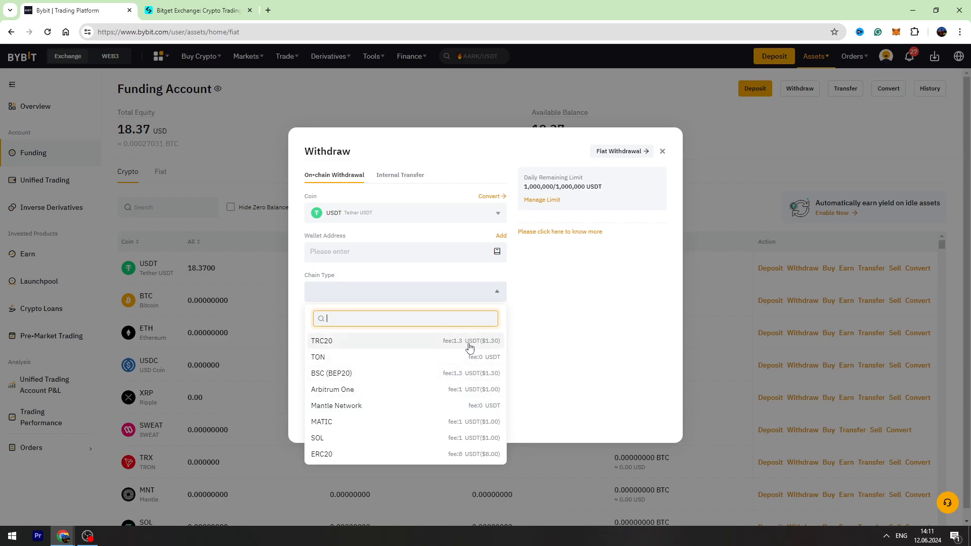
mouse_move(377, 373)
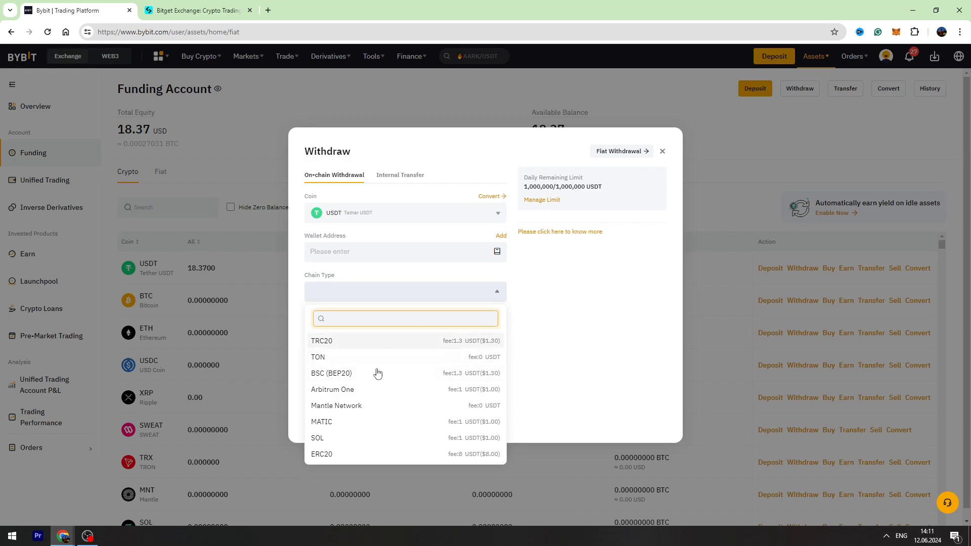
mouse_move(372, 381)
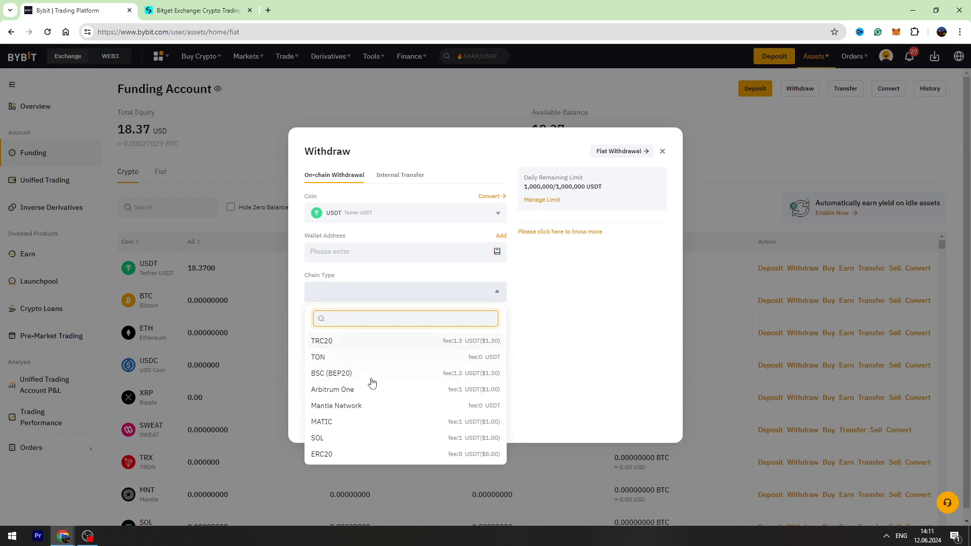
mouse_move(312, 415)
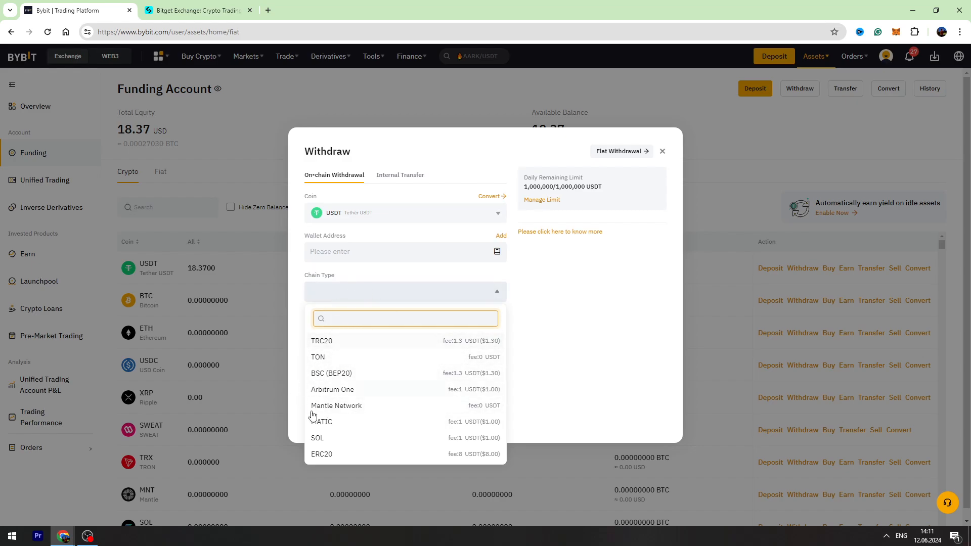
Step: Choose BSC (BEP20) as the withdrawal network, then switch to the Bitget tab
click(331, 373)
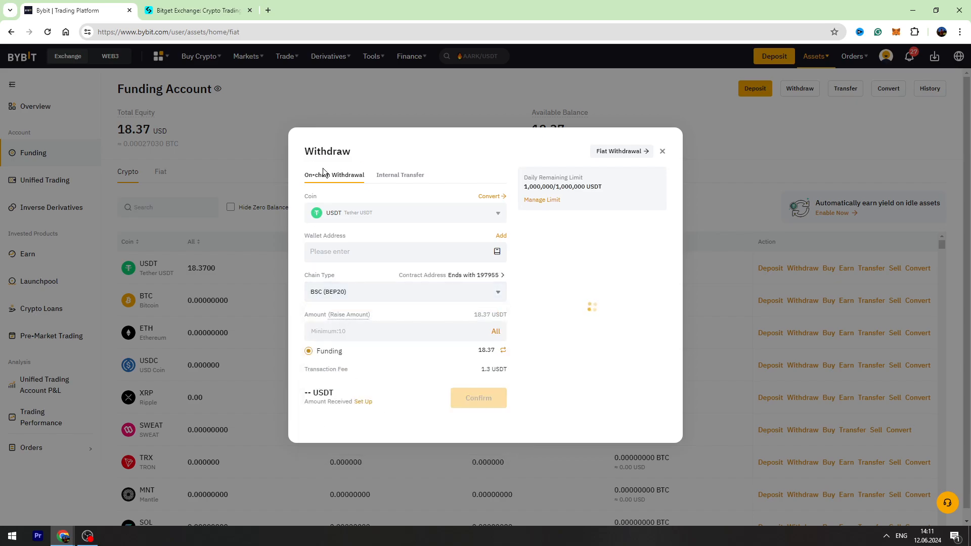
click(195, 10)
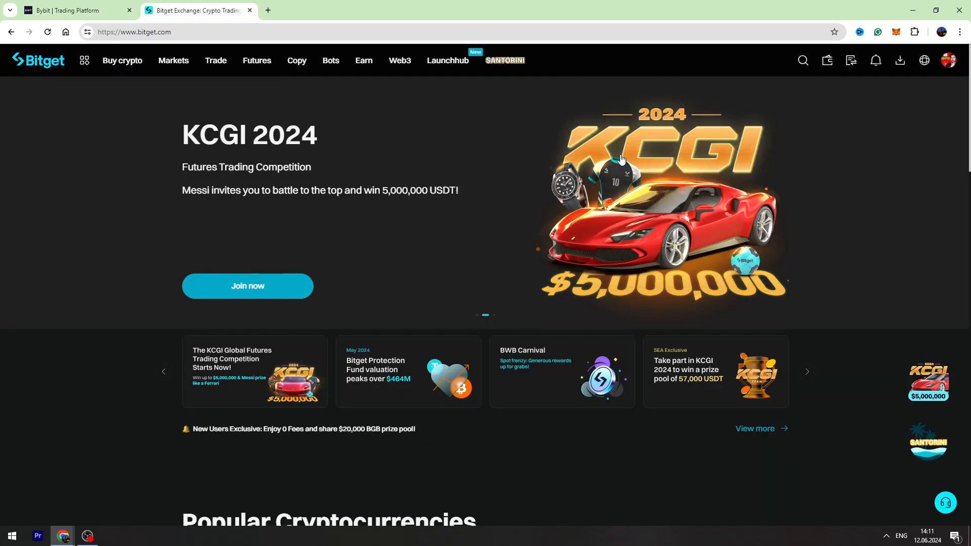
Step: Open Bitget's Spot account and start a USDT deposit
click(827, 60)
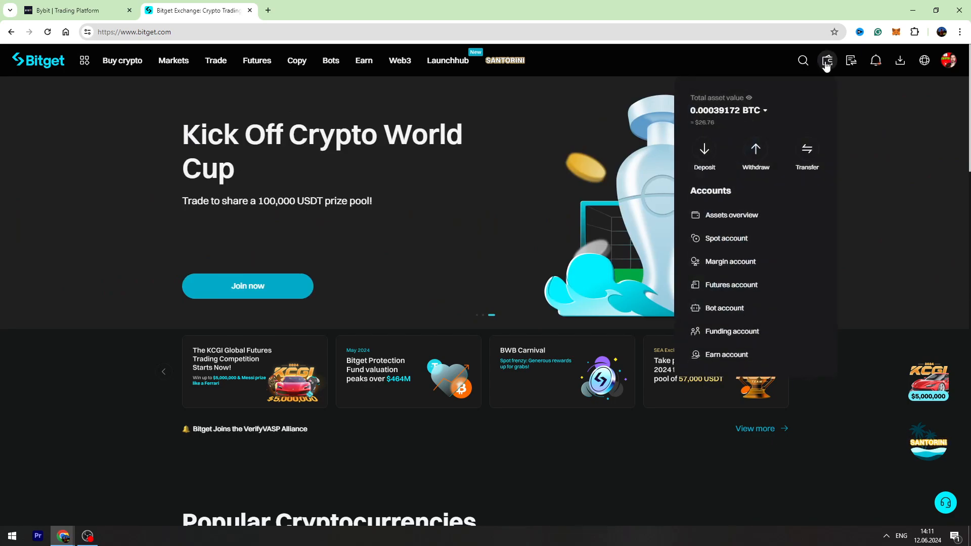
mouse_move(817, 73)
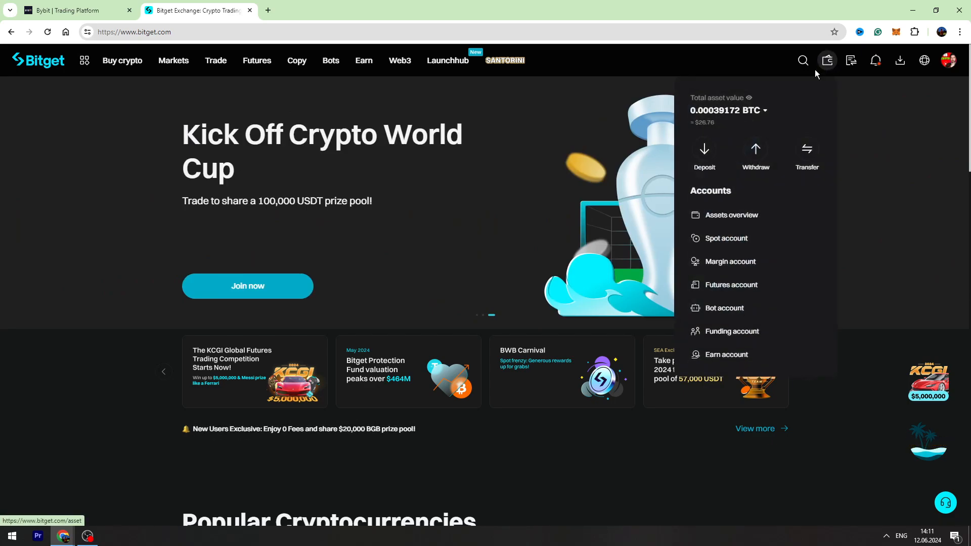
click(725, 237)
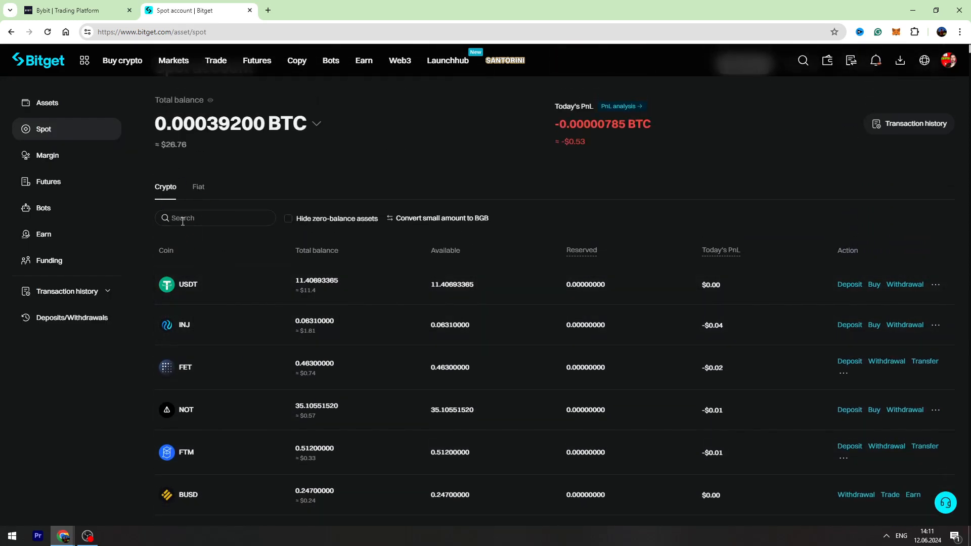
mouse_move(421, 271)
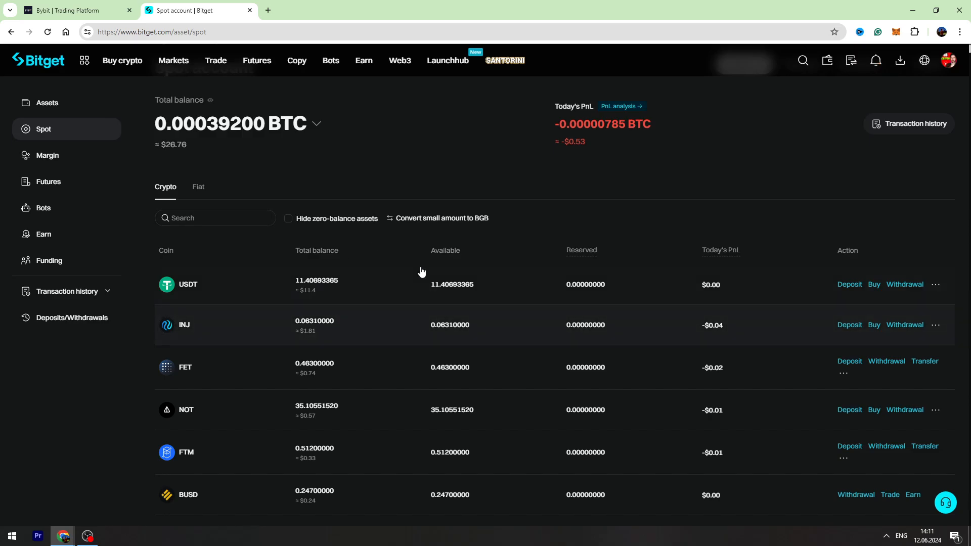
mouse_move(847, 290)
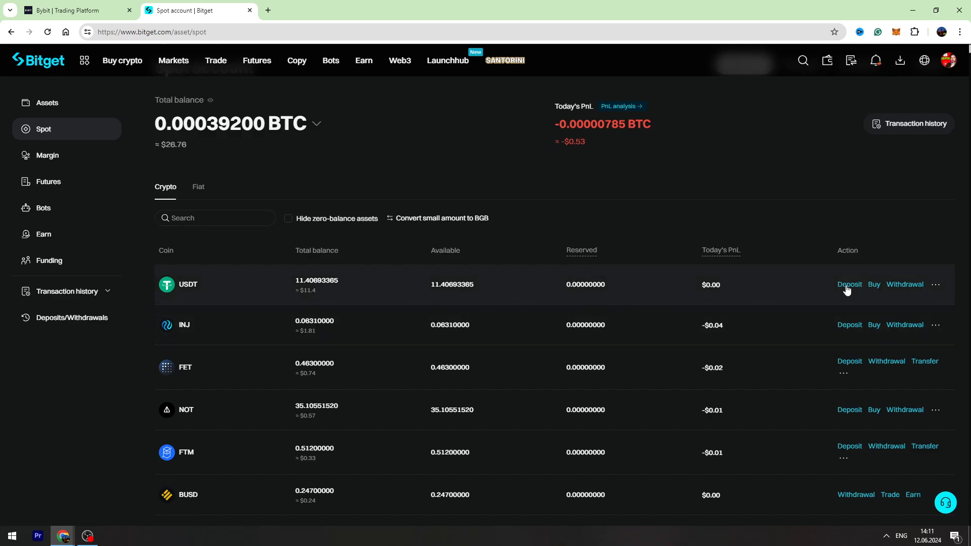
click(849, 284)
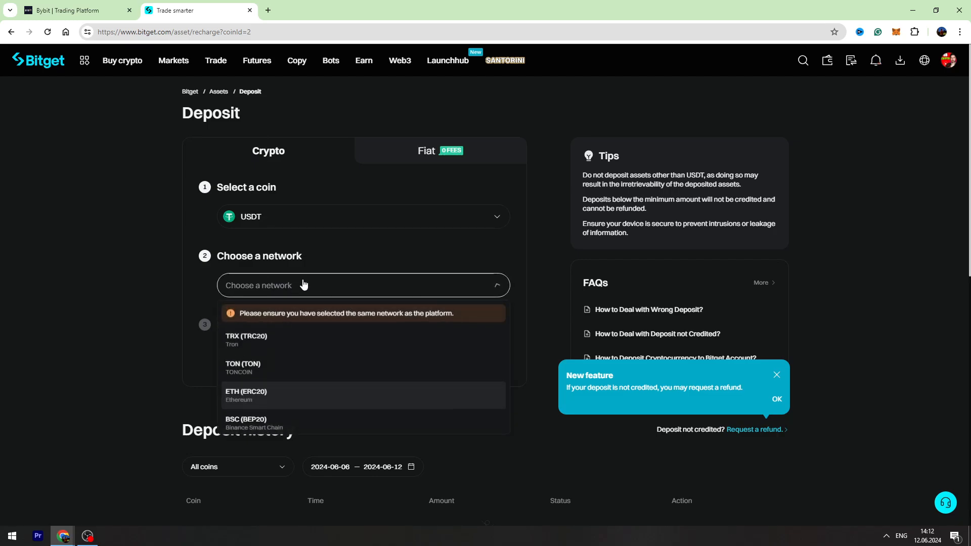
mouse_move(258, 372)
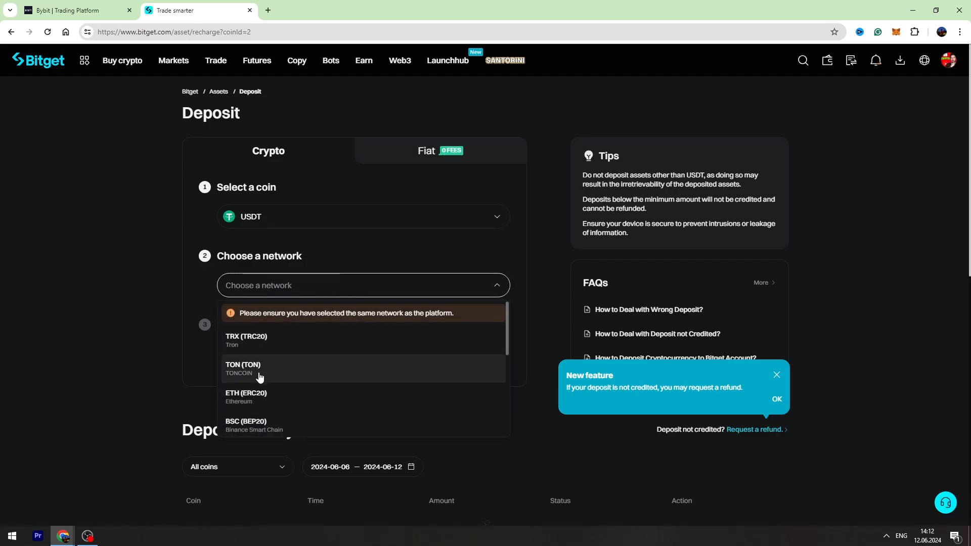
Step: Select BSC (BEP20), copy the USDT deposit address, and return to Bybit
scroll(down, 3)
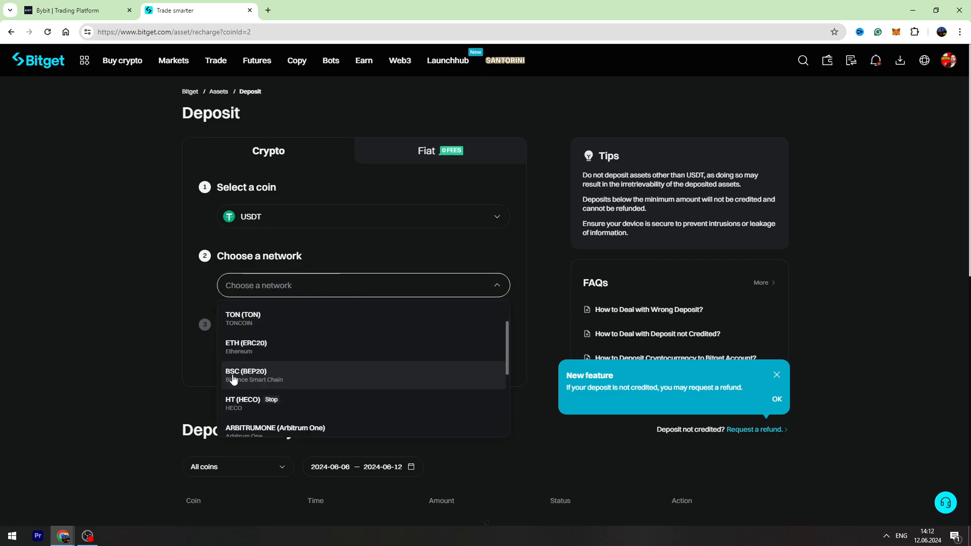
click(247, 375)
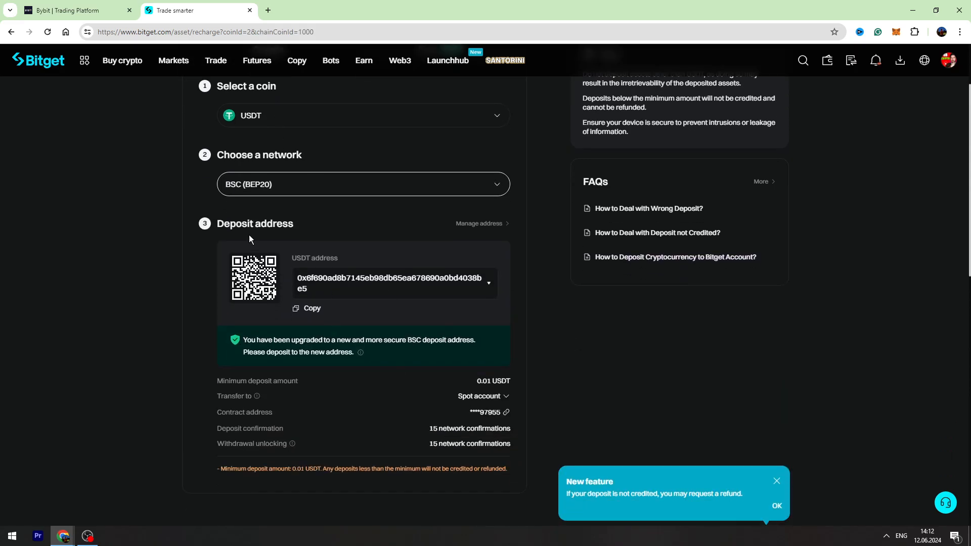
mouse_move(330, 307)
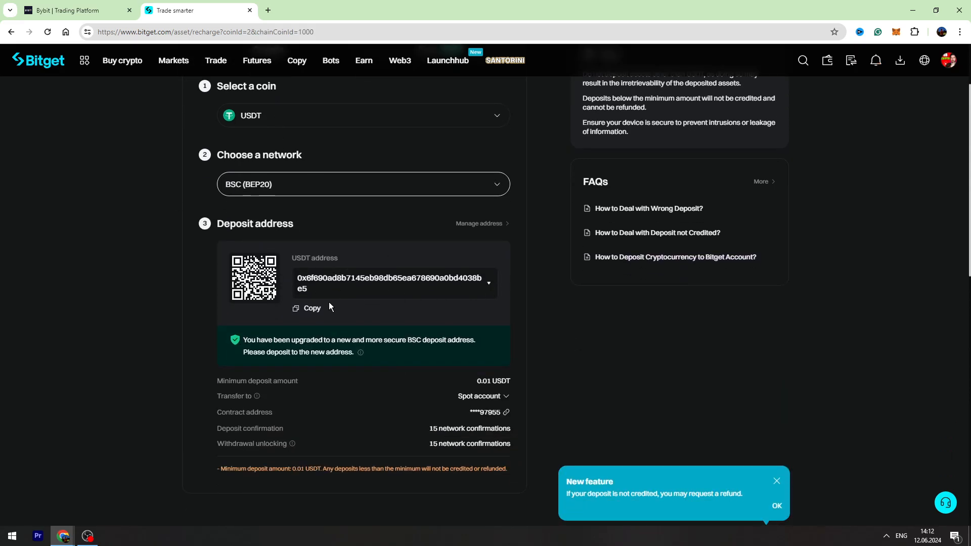
click(312, 308)
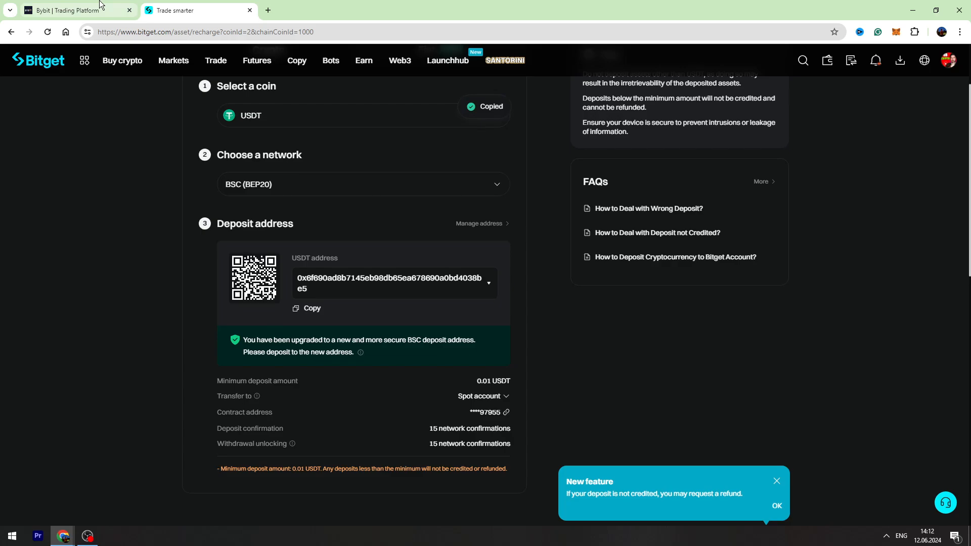
click(75, 10)
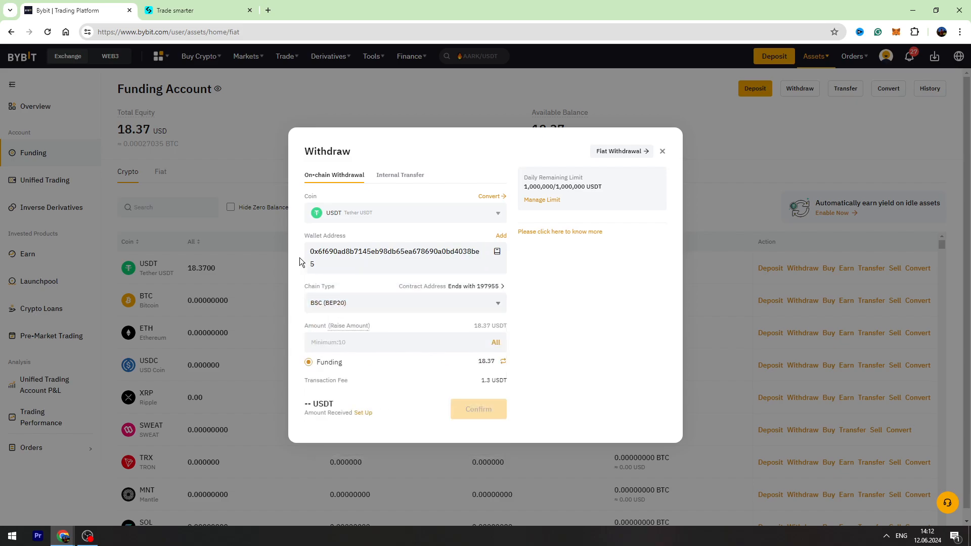
Step: Enter a 17.07 USDT withdrawal amount, then return to the Bitget tab
click(368, 342)
text(17.07)
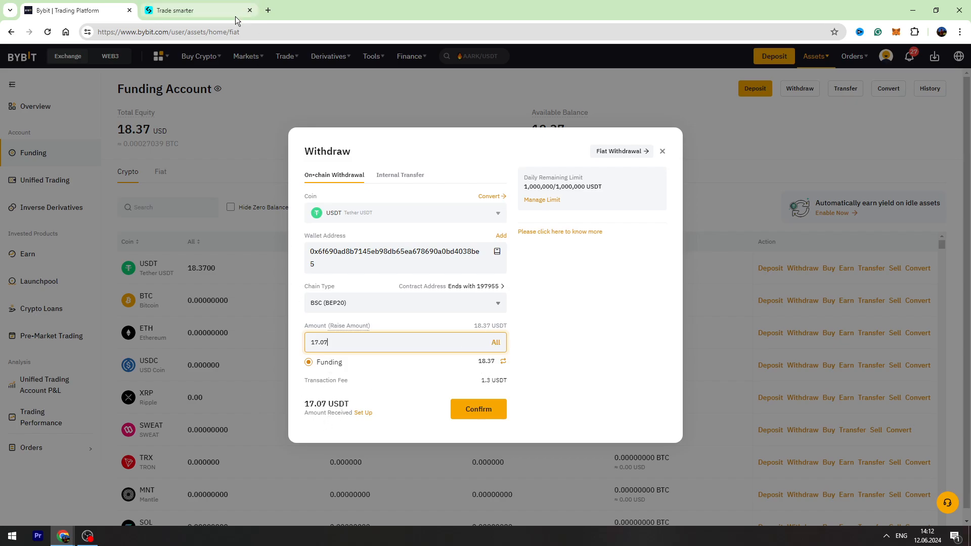
mouse_move(478, 408)
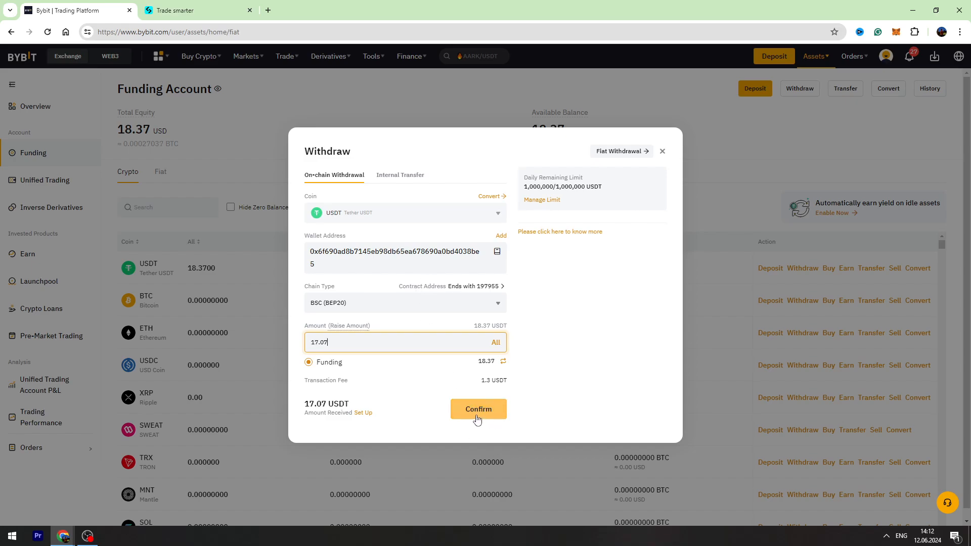
mouse_move(477, 409)
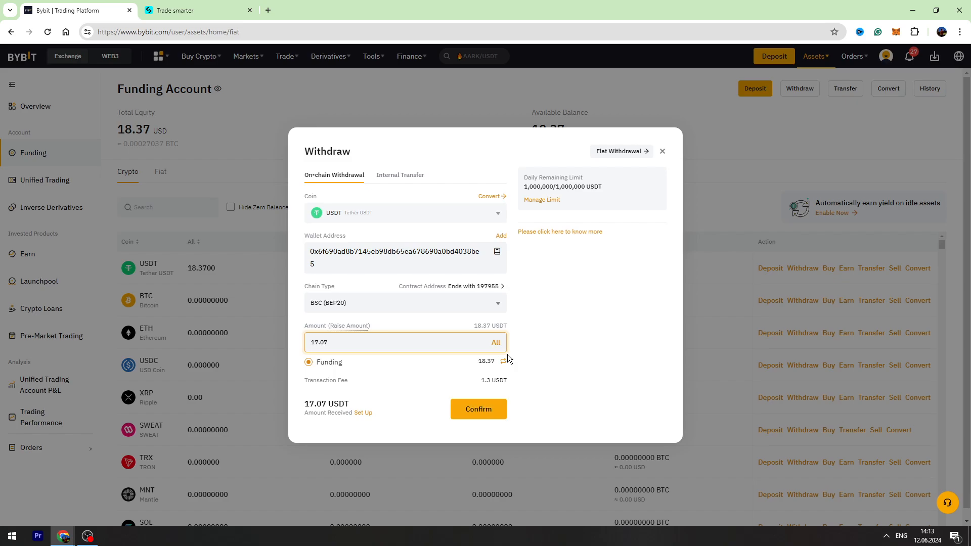
mouse_move(458, 410)
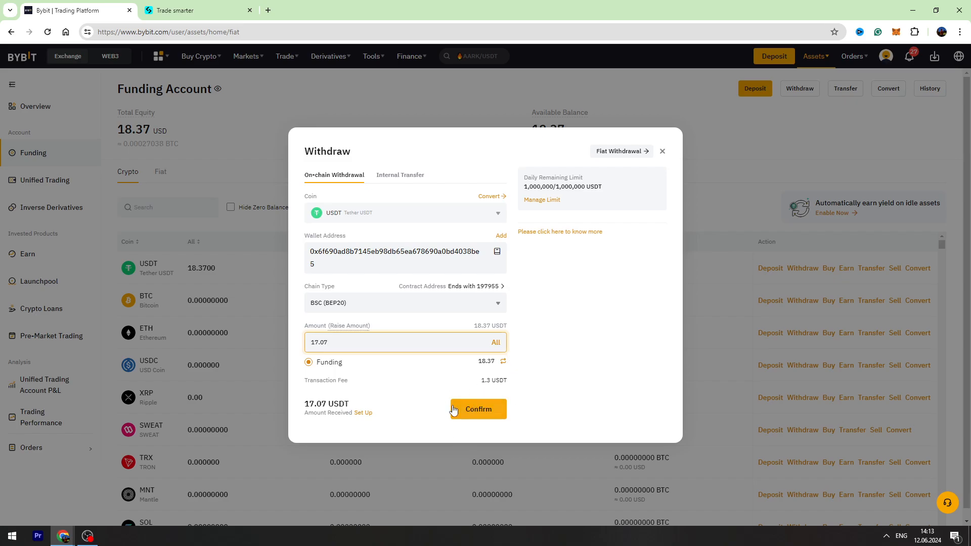
click(198, 10)
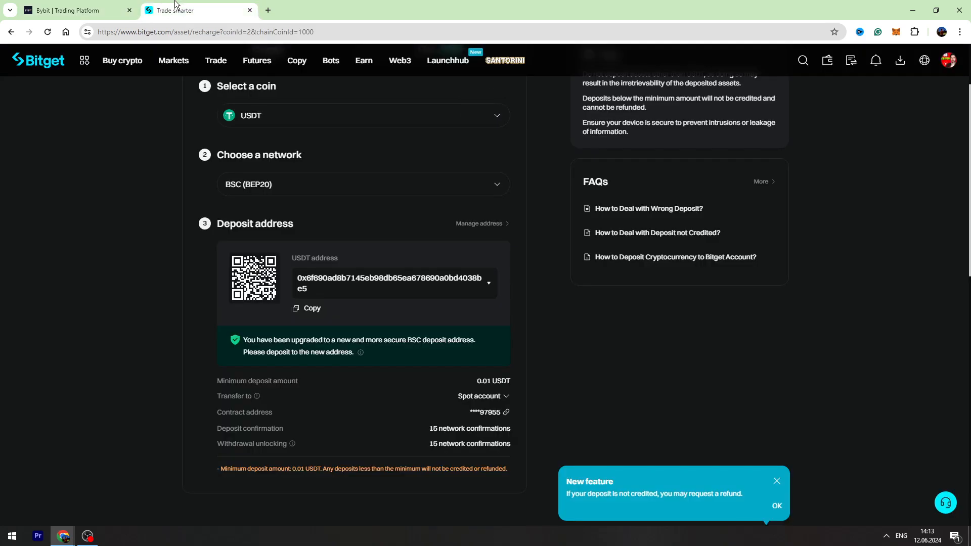
mouse_move(437, 224)
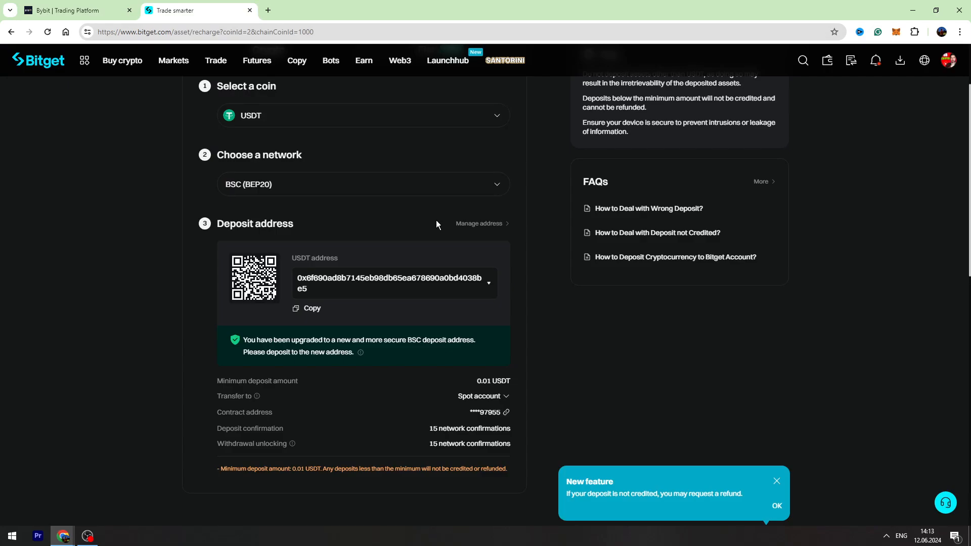
mouse_move(704, 125)
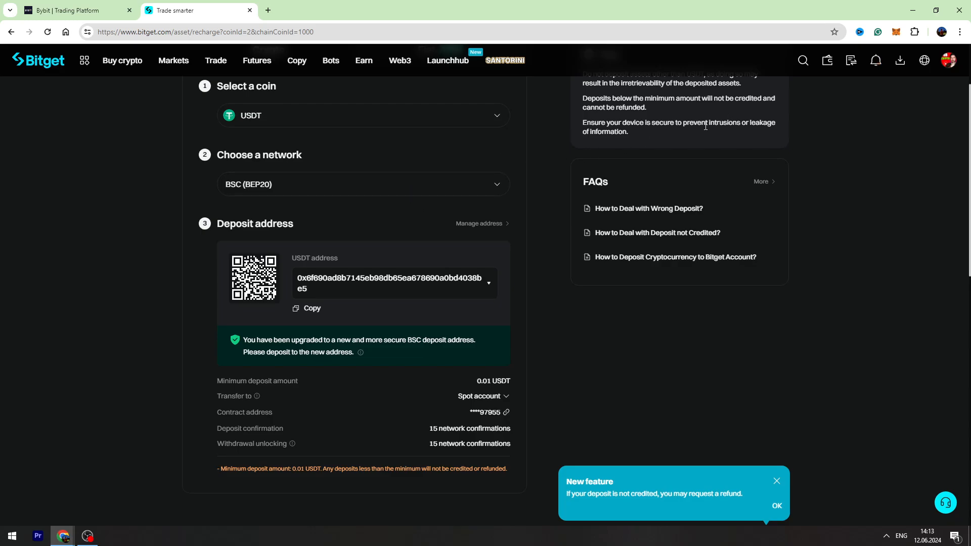
mouse_move(833, 89)
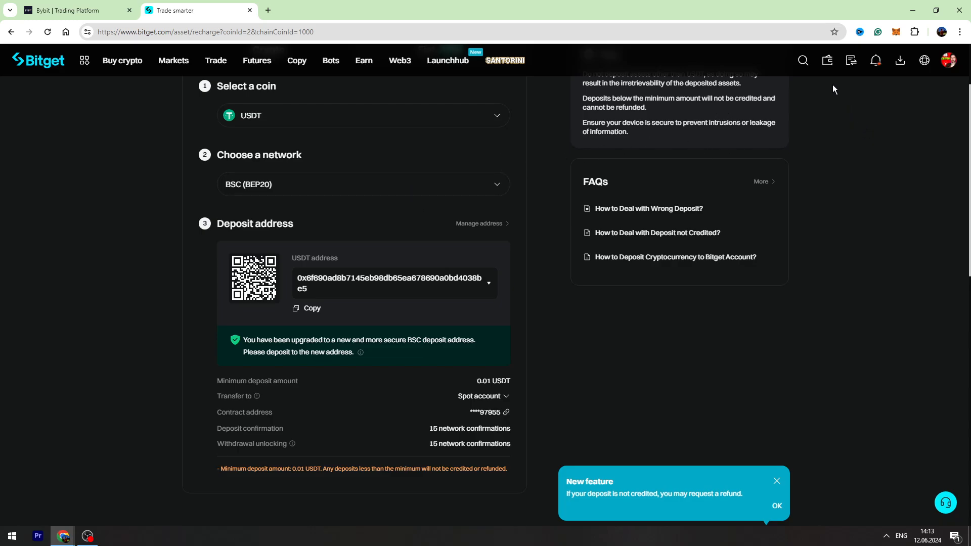
Step: Open Bitget's spot account and scroll to check the 11.41 USDT balance
click(826, 60)
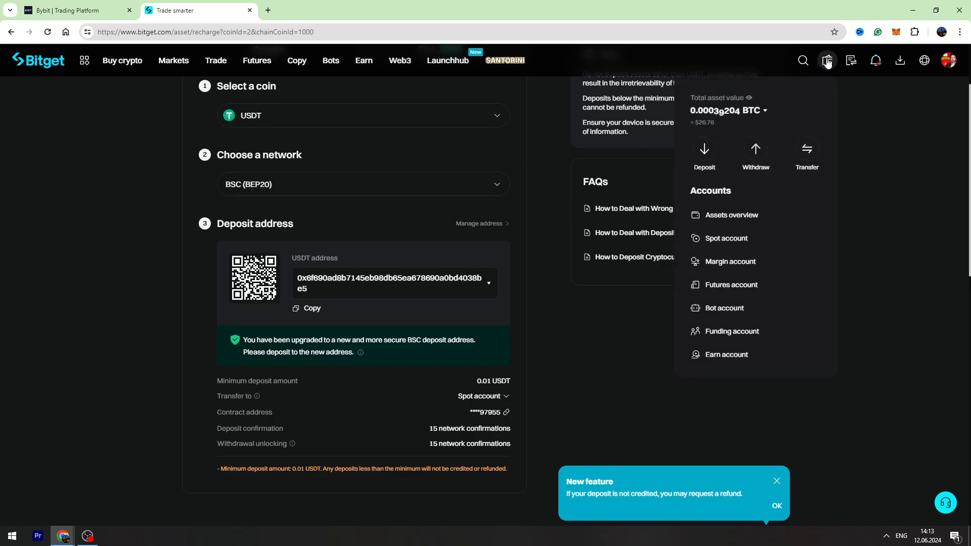
mouse_move(829, 60)
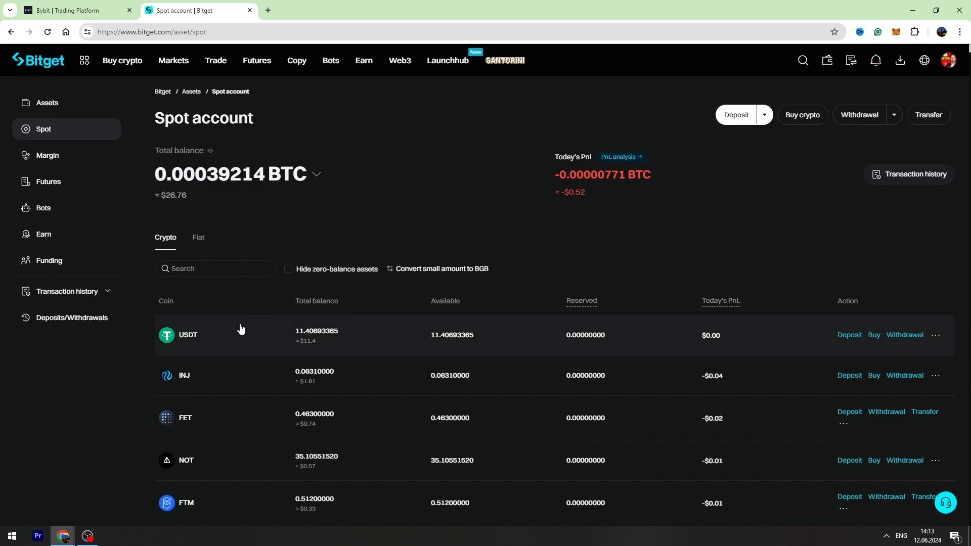
scroll(down, 3)
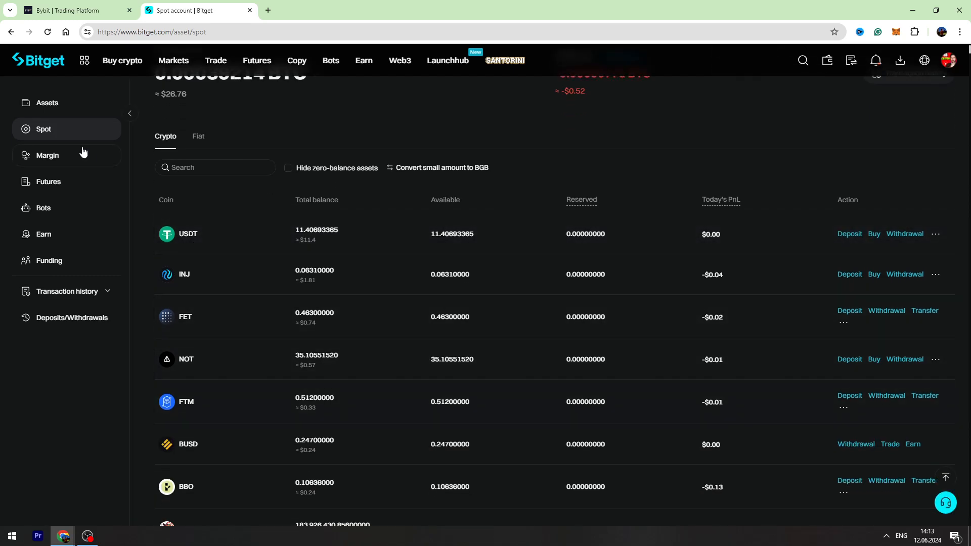